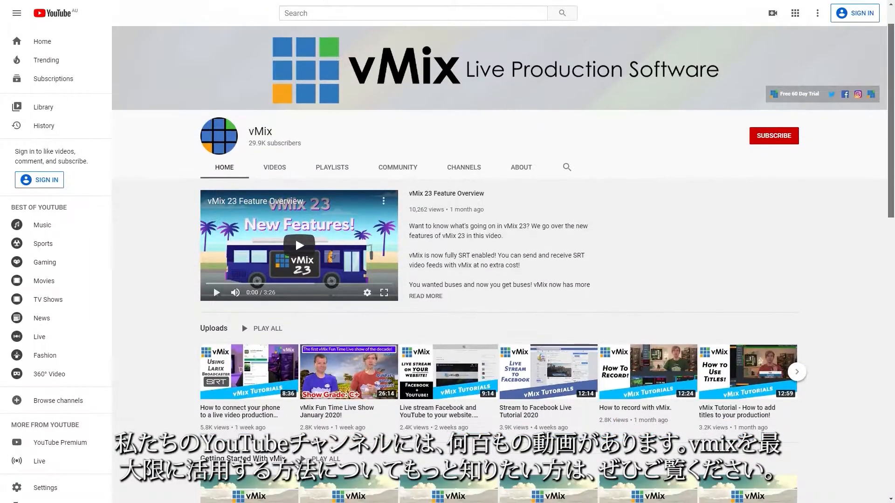
Step: Scroll through the vMix Overview production to review the preview, output and input panels
scroll("down", 3)
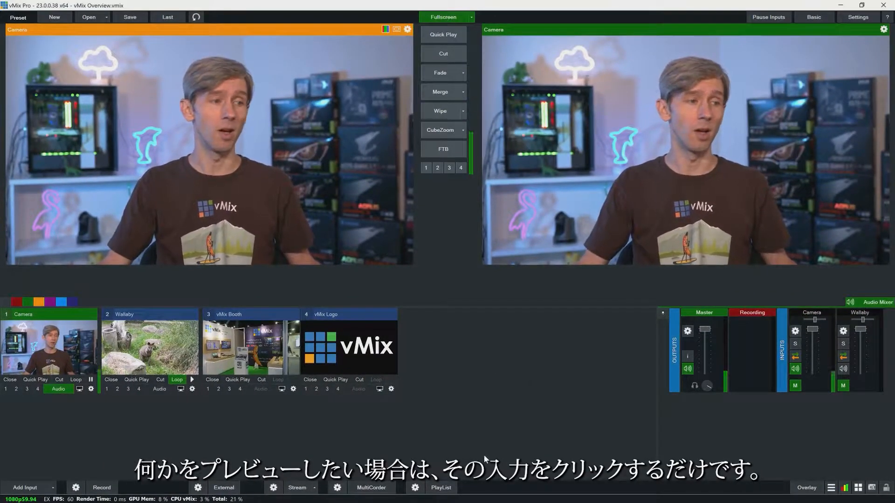
Step: Preview the Wallaby clip, fade it to live output, then fade back to Camera
left_click(149, 347)
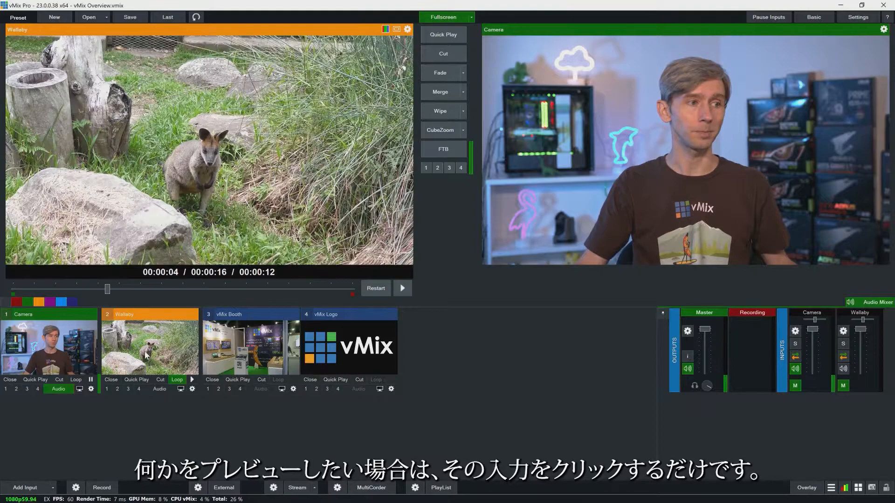
mouse_move(477, 207)
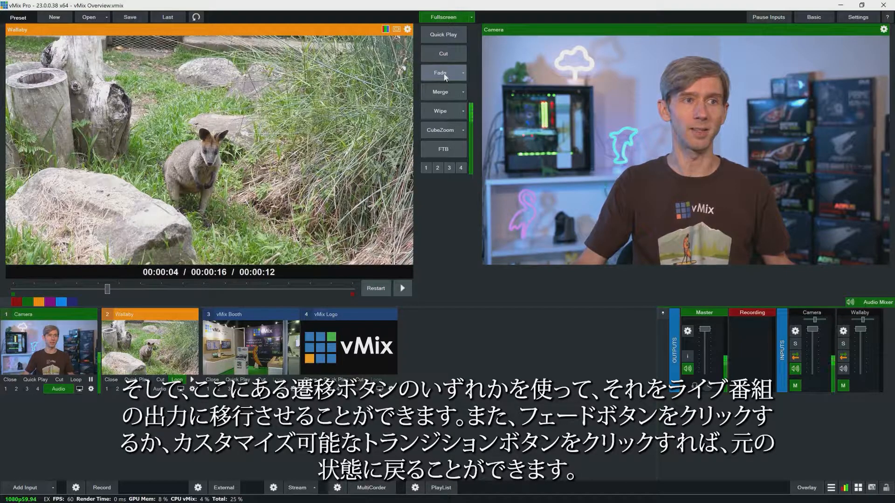
left_click(439, 73)
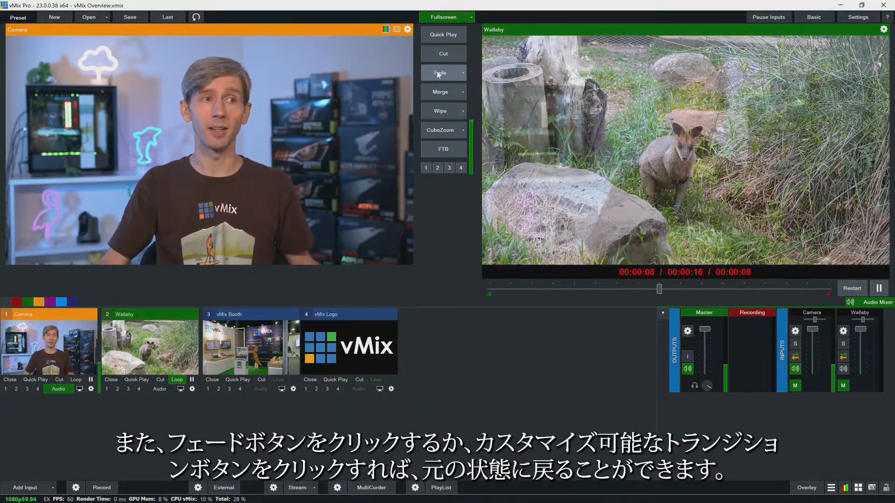
left_click(439, 73)
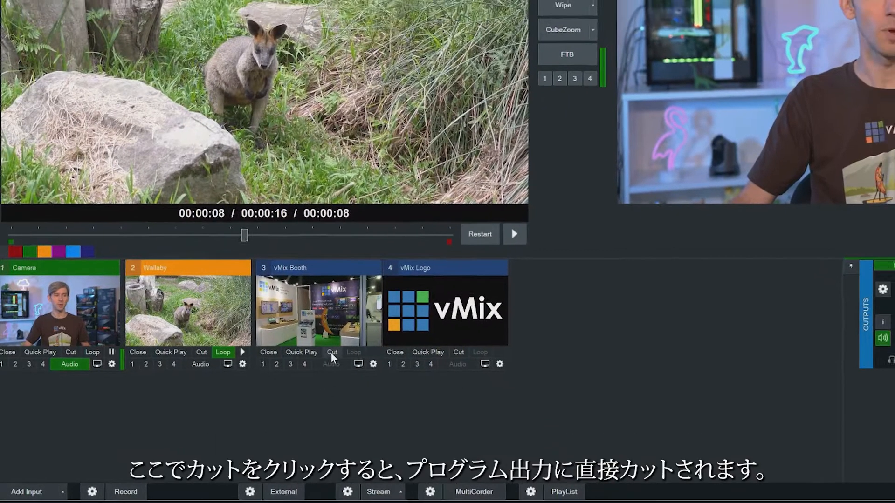
Step: Cut the vMix Booth input straight to the live output
left_click(331, 352)
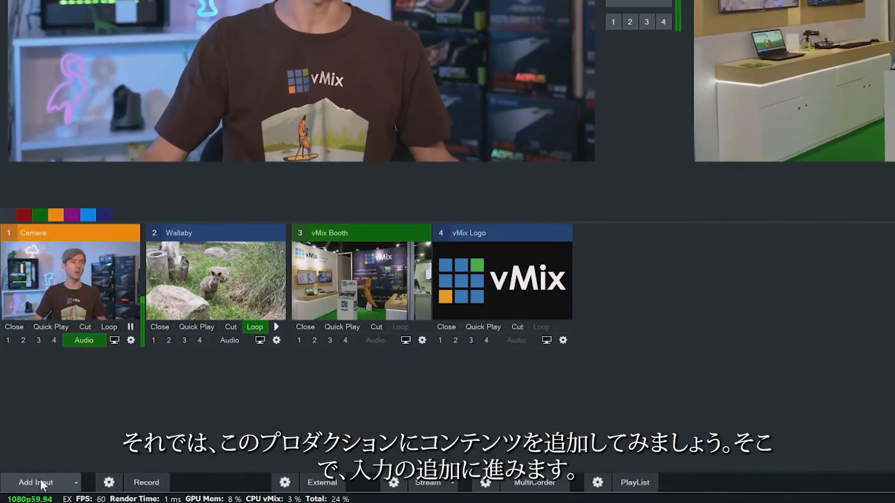
Step: Start adding a Camera input and list the available capture devices
left_click(36, 482)
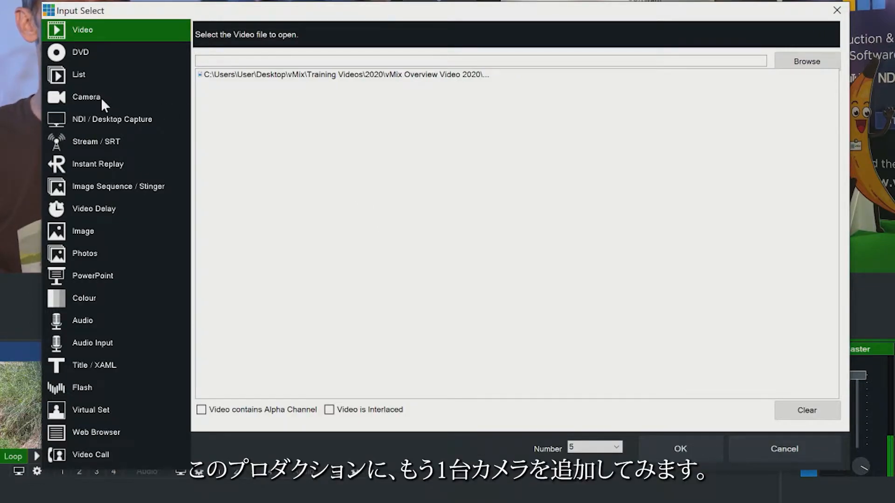
left_click(86, 96)
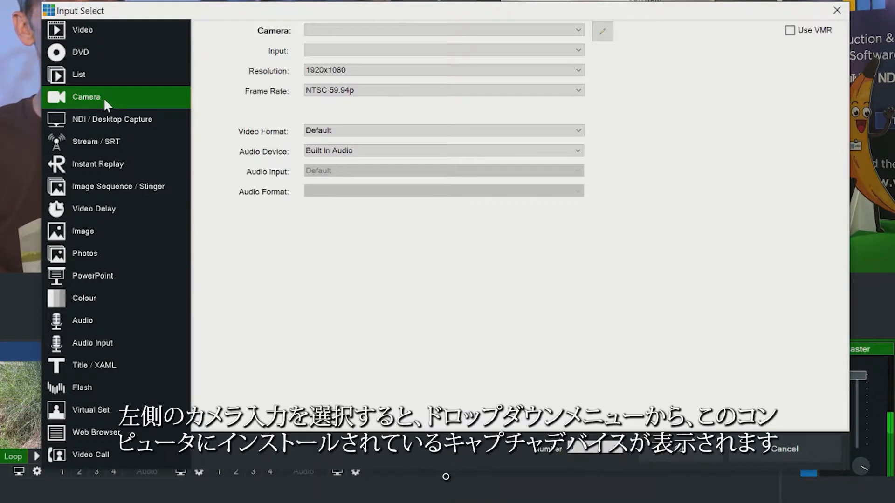
mouse_move(604, 166)
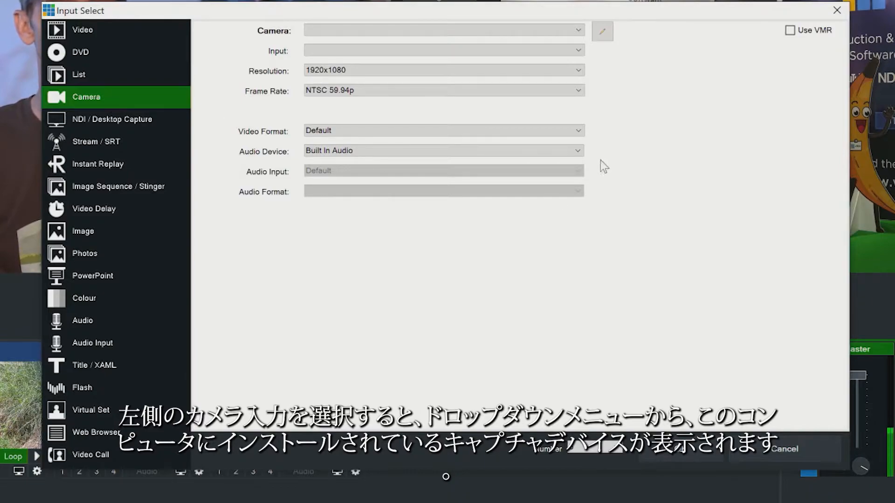
left_click(442, 29)
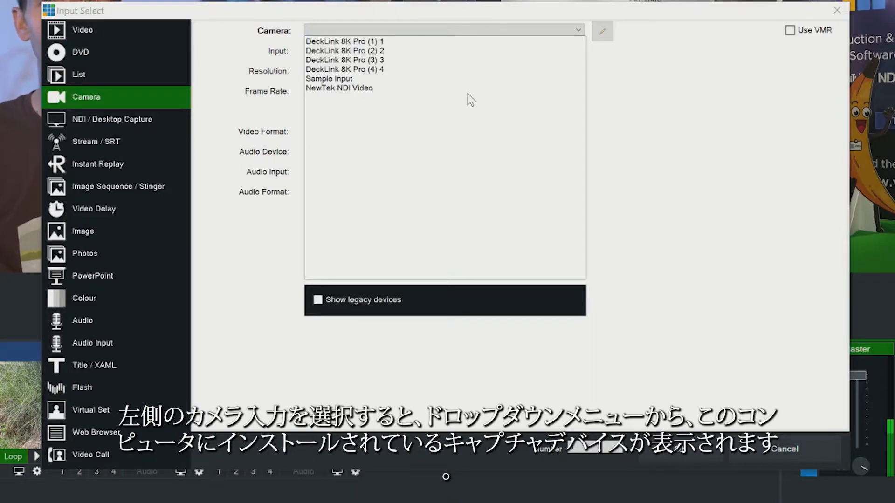
mouse_move(345, 57)
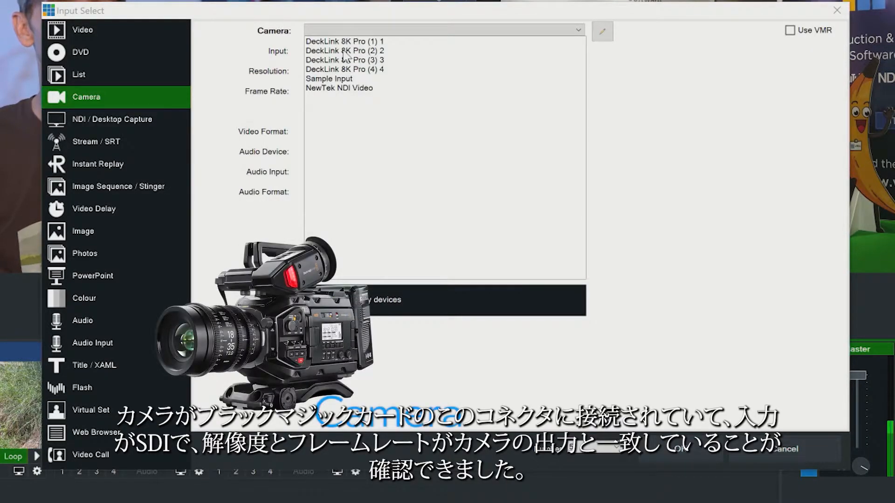
Step: Add DeckLink 8K Pro (2) 2 as a new camera input at default 1920x1080 NTSC 59.94p settings
left_click(345, 51)
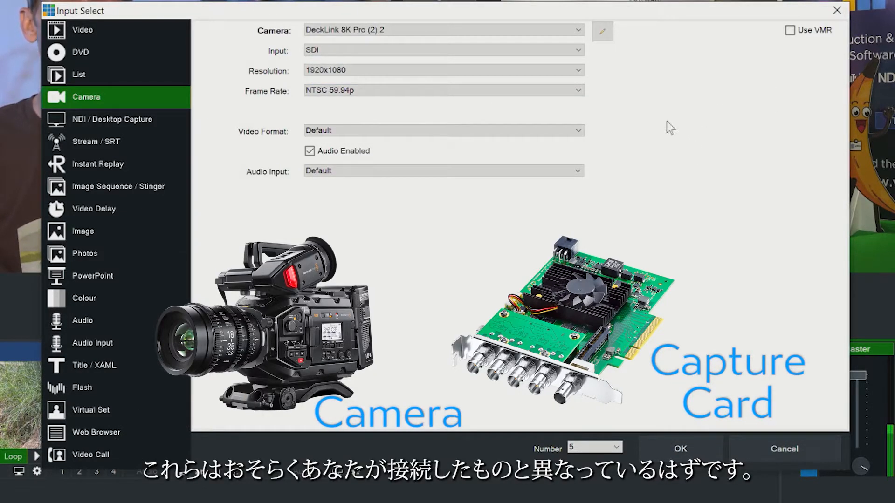
mouse_move(684, 121)
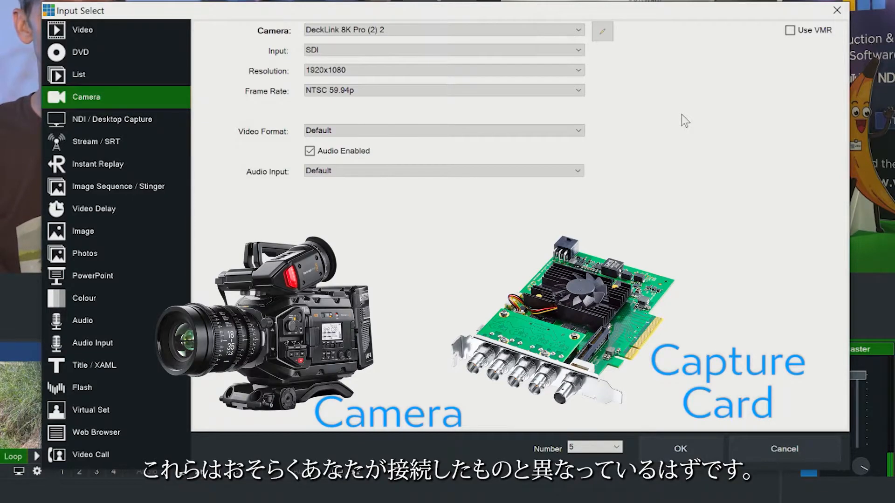
left_click(577, 70)
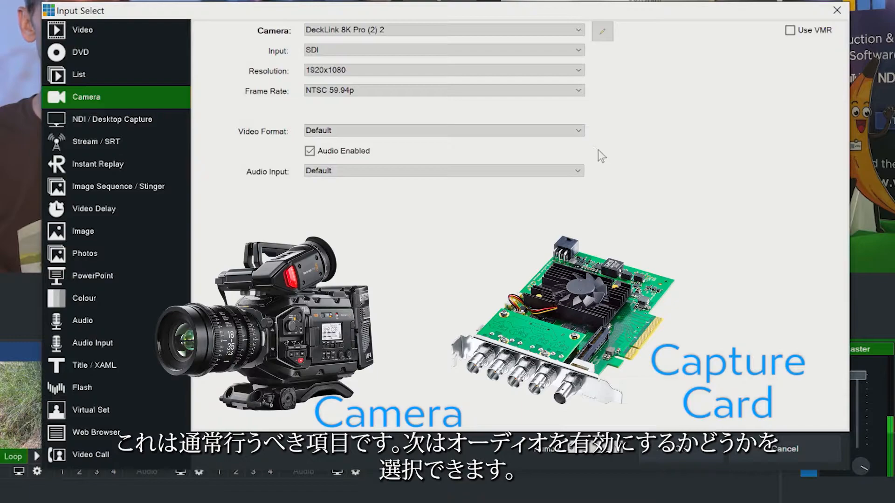
mouse_move(490, 156)
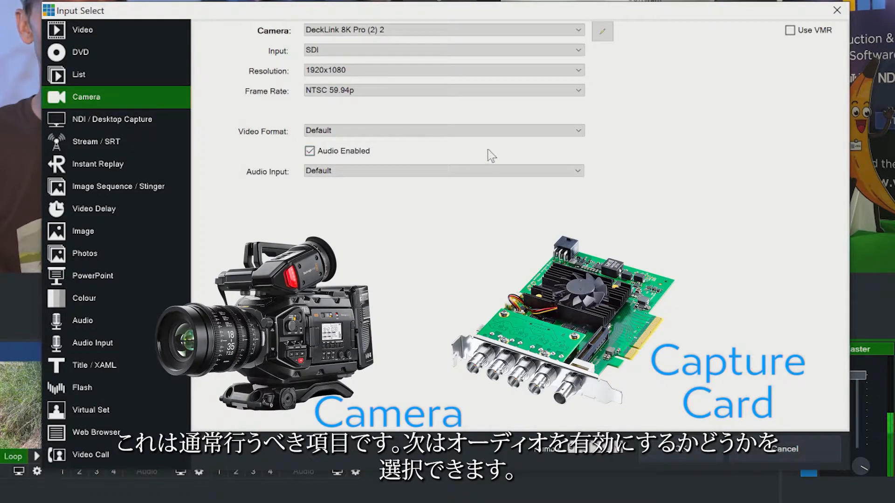
mouse_move(516, 101)
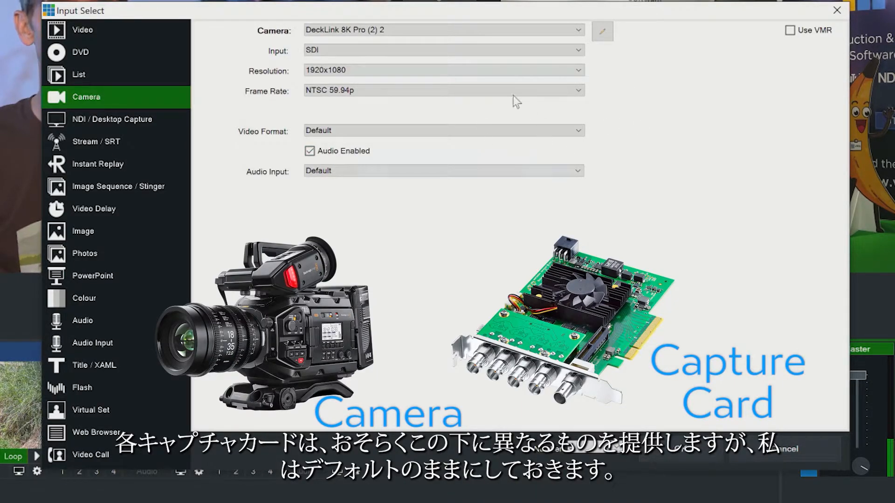
mouse_move(614, 153)
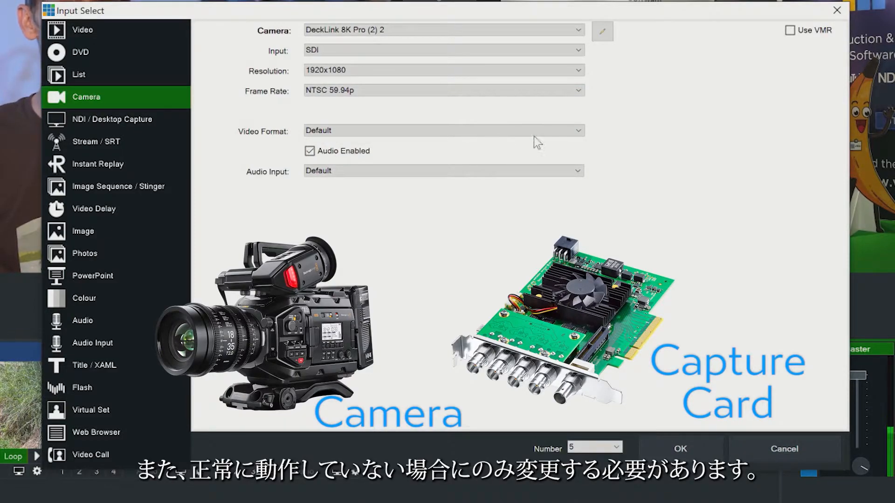
mouse_move(603, 156)
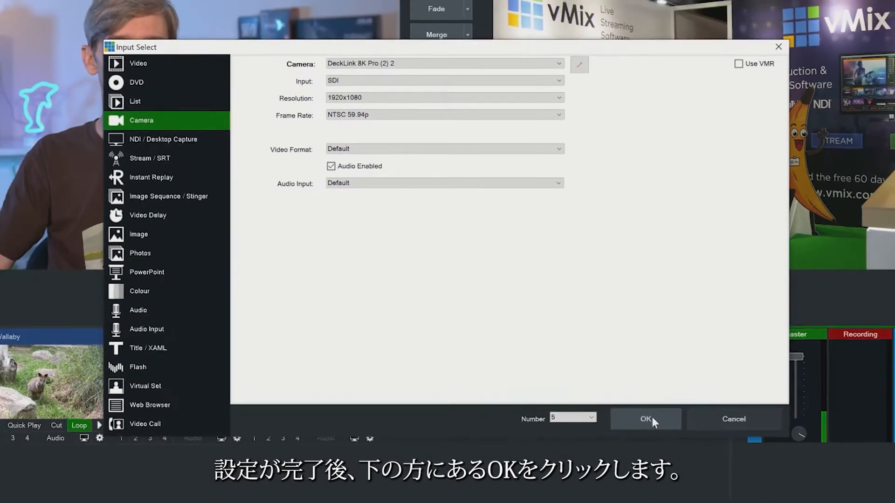
left_click(645, 419)
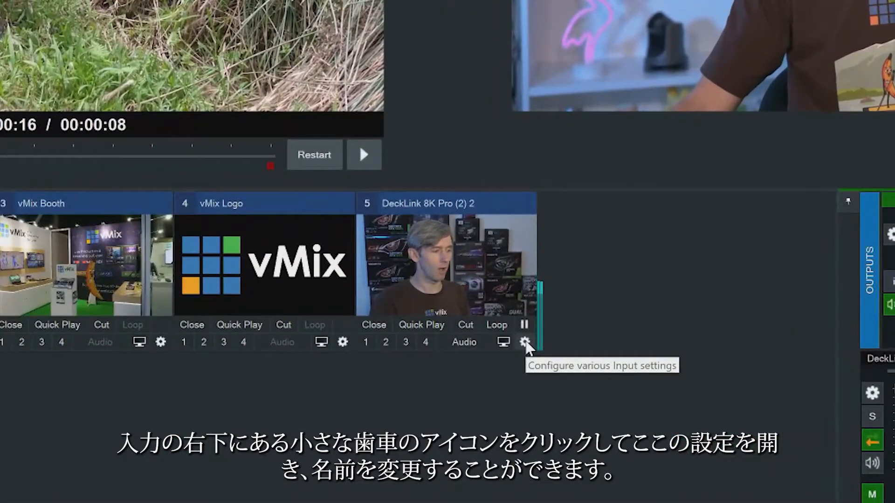
Step: Rename input 5 to Cam 2 in its settings, browsing Colour Key and Colour Correction pages
left_click(524, 342)
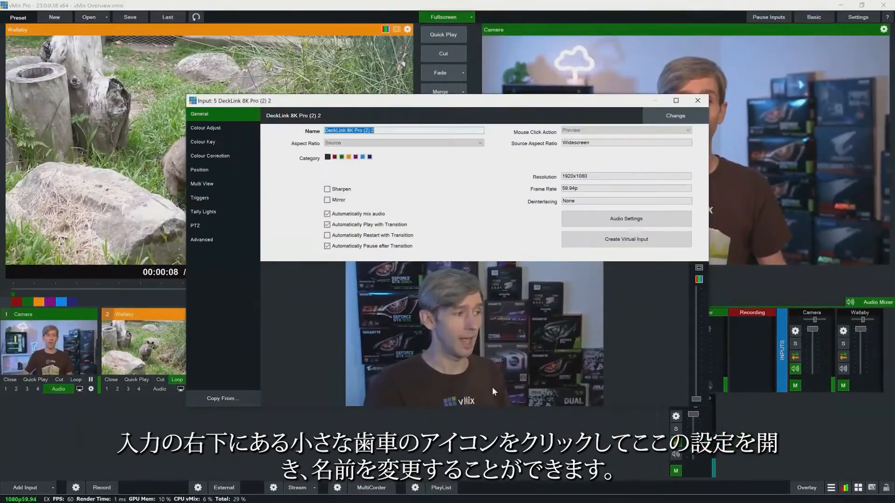
type("Cam 2")
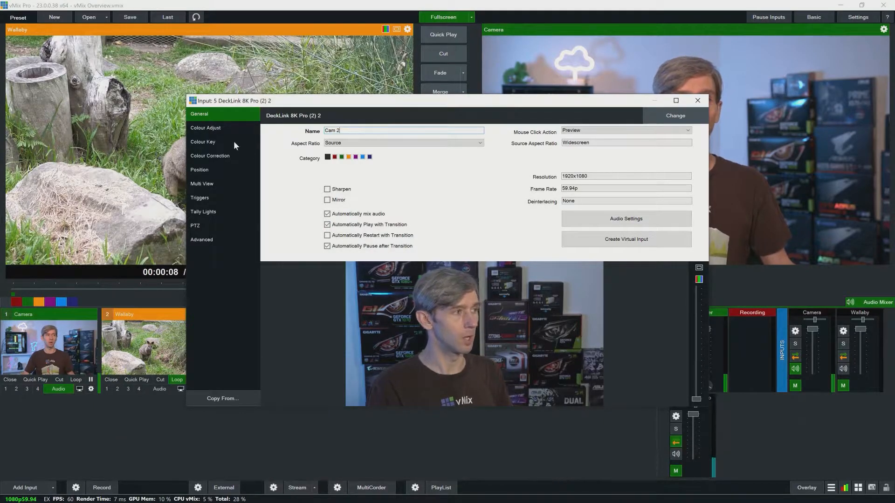
left_click(202, 142)
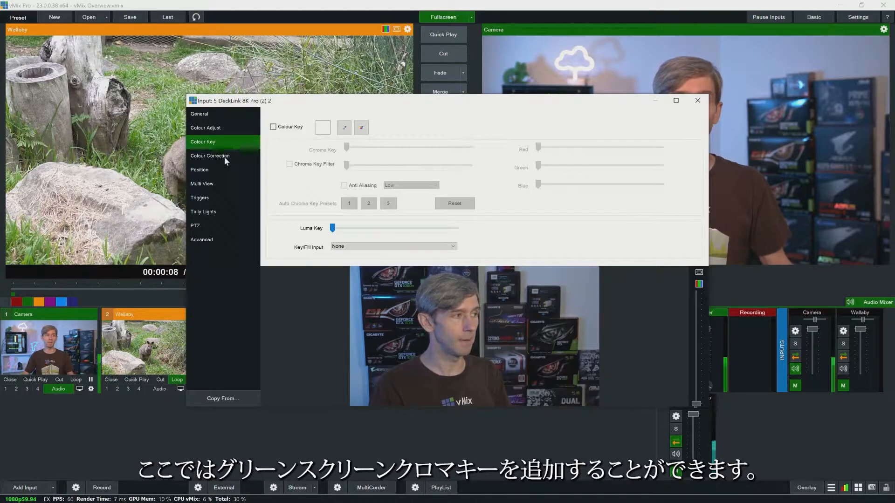
left_click(210, 156)
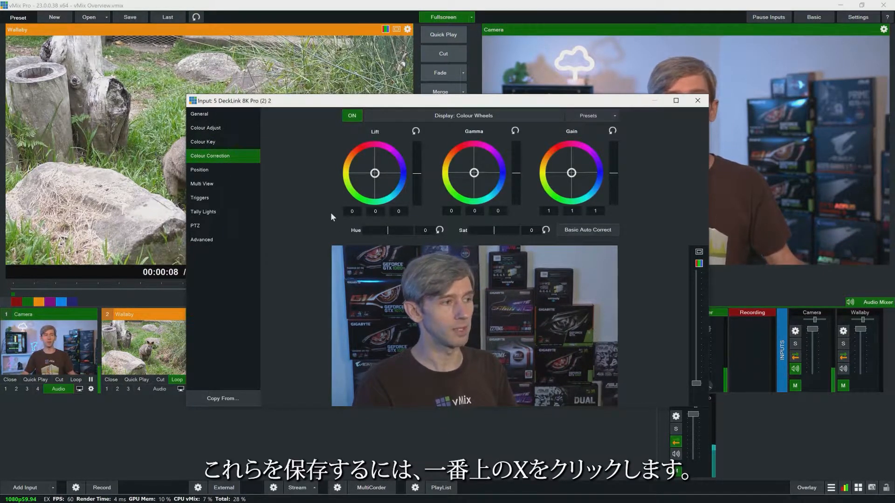
left_click(200, 114)
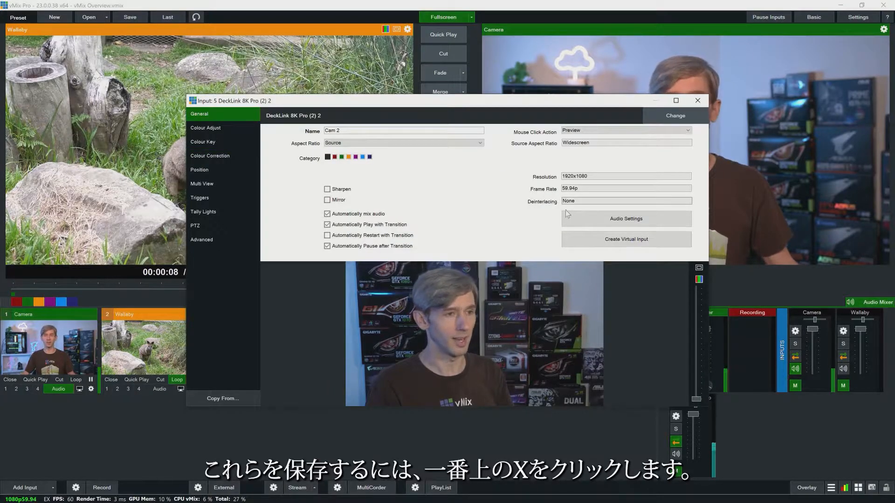
left_click(698, 100)
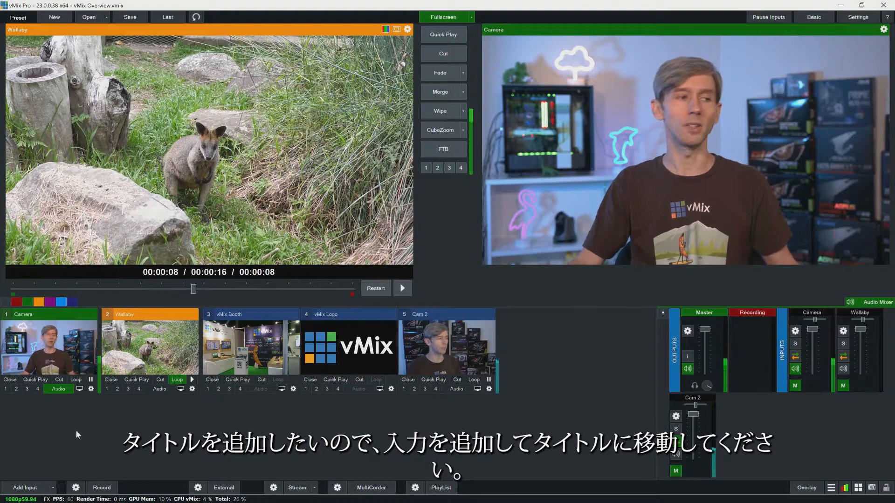
Step: Add the Title 0- The Classic Green template as a new title input
left_click(26, 488)
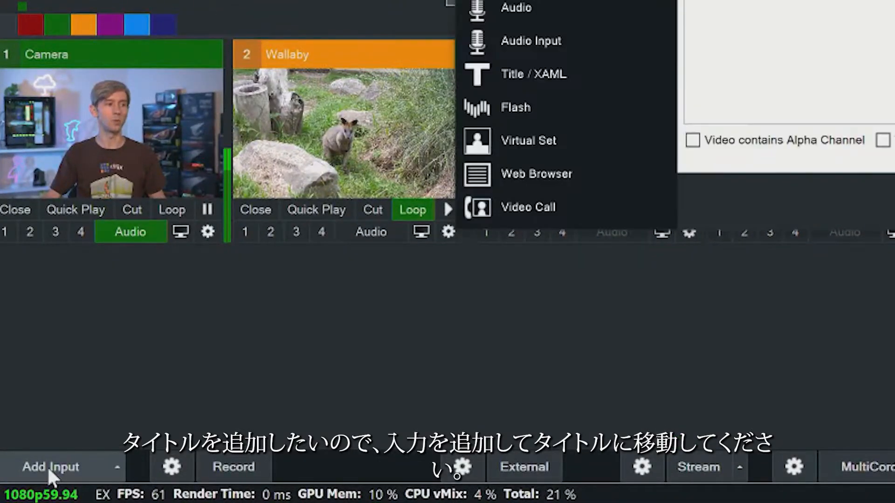
left_click(51, 467)
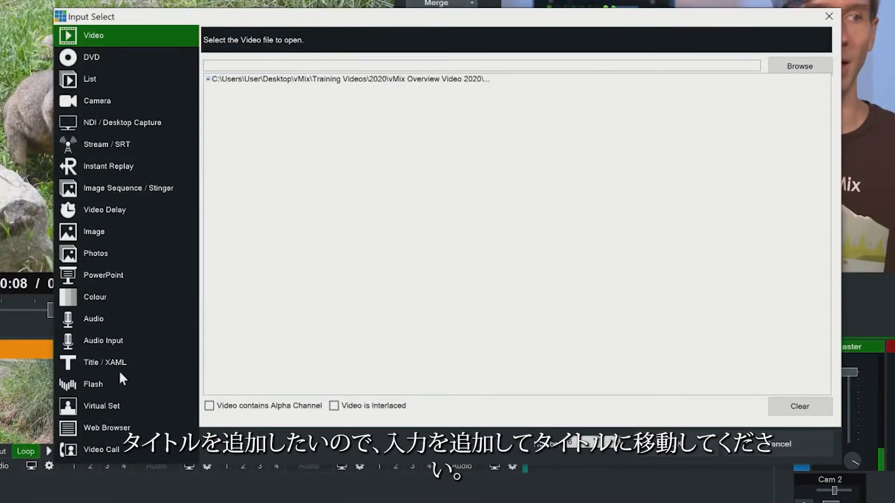
left_click(105, 363)
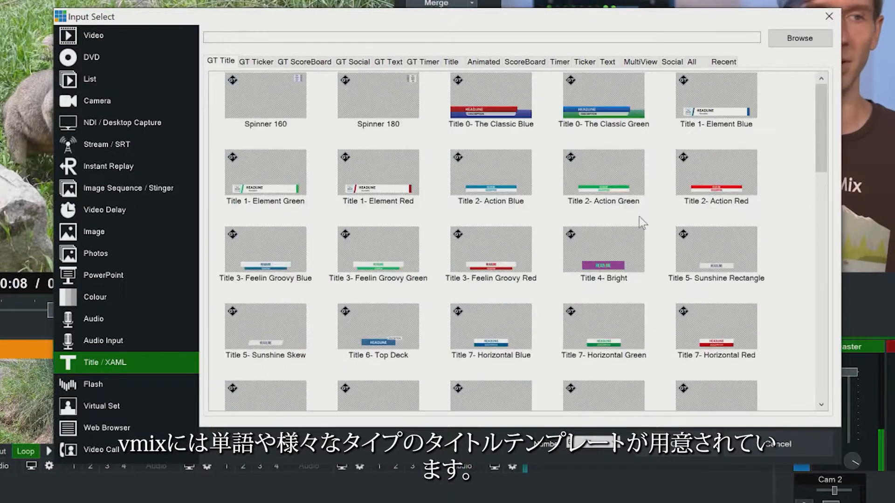
mouse_move(567, 215)
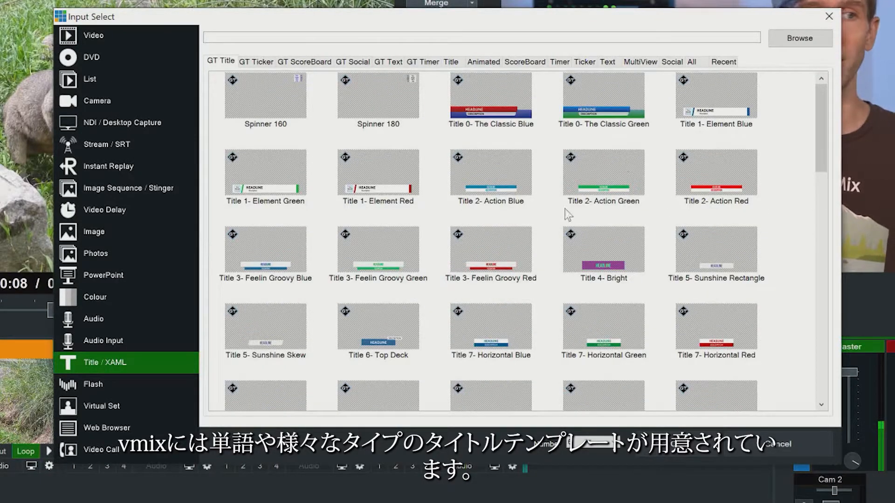
left_click(603, 97)
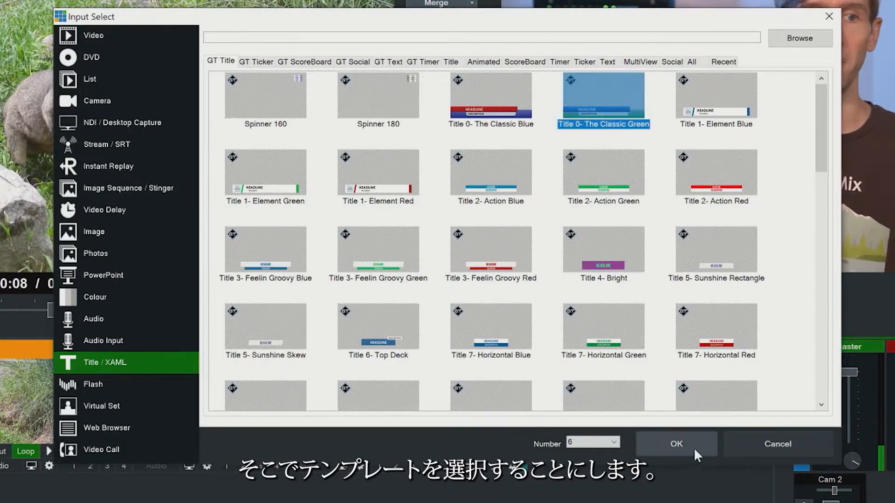
left_click(676, 443)
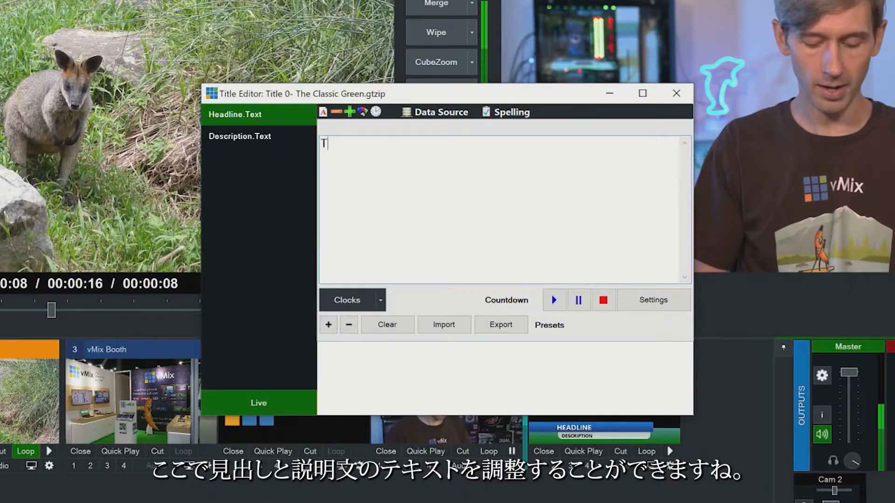
Step: Set the title's description text to vMix and close the title editor
left_click(239, 136)
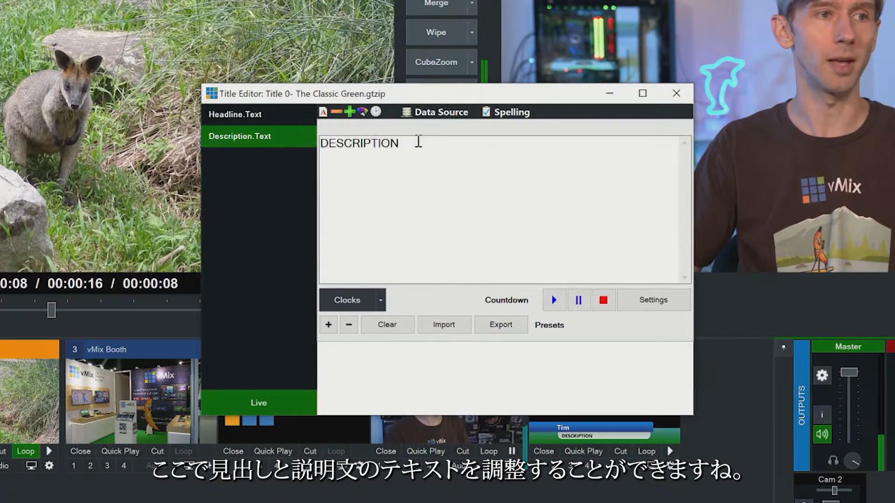
type("vMix")
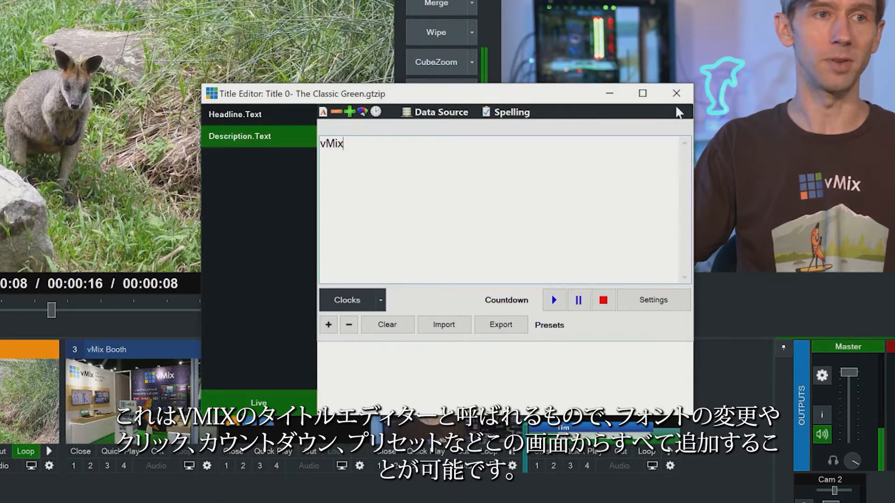
left_click(677, 94)
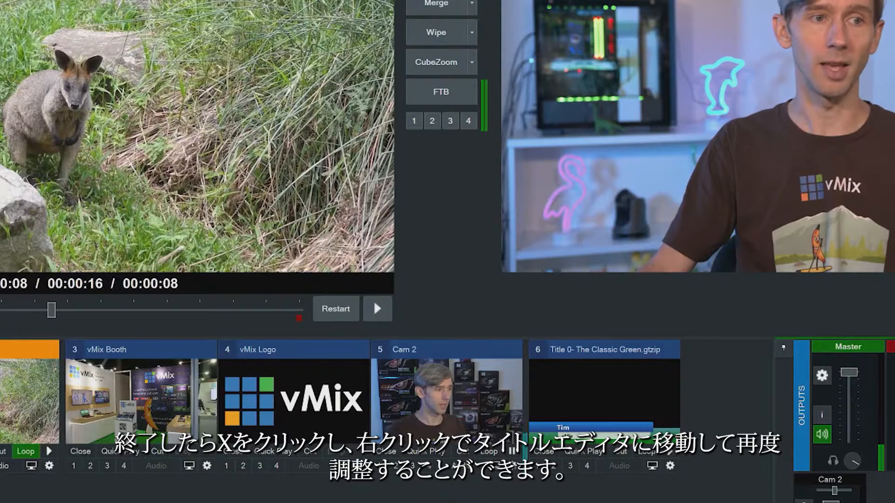
right_click(602, 391)
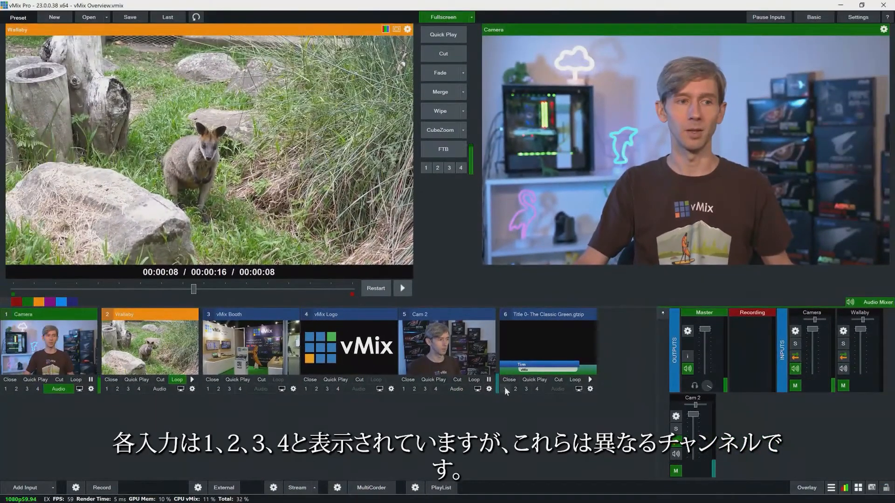
left_click(503, 389)
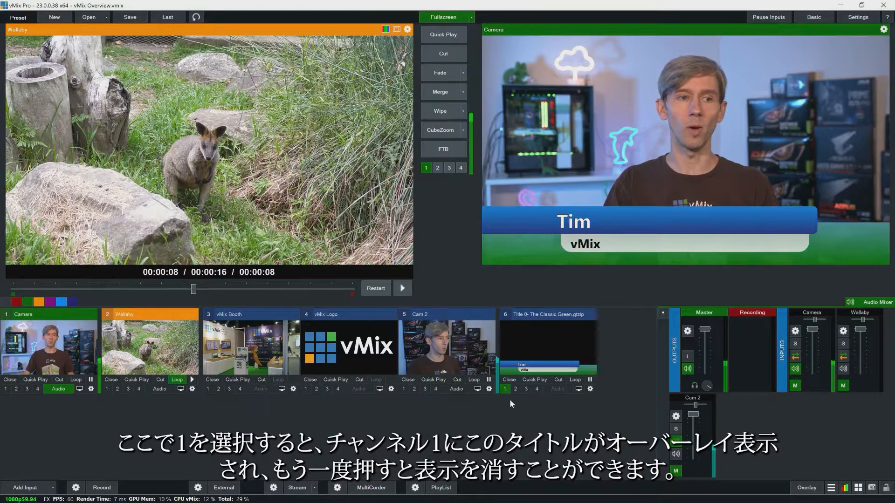
left_click(505, 388)
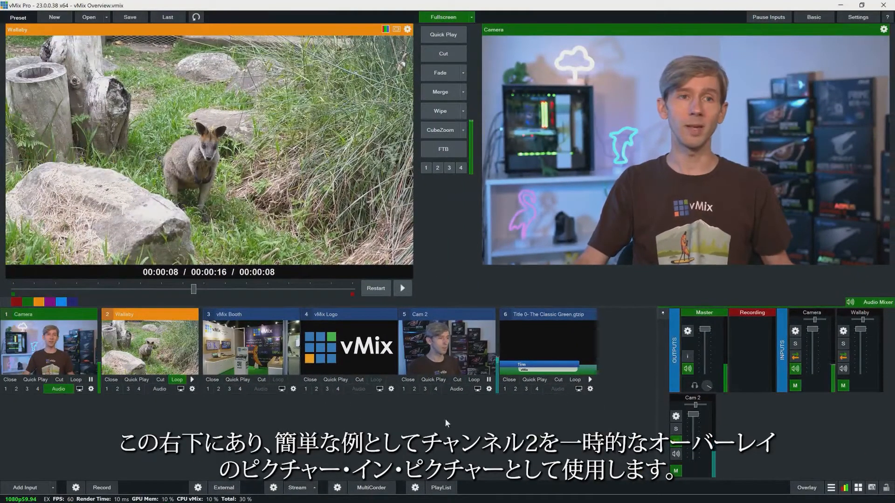
mouse_move(219, 393)
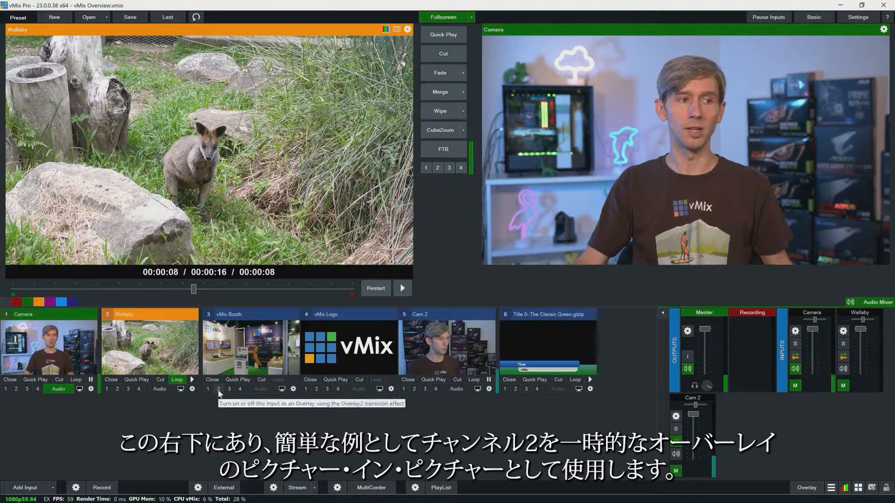
mouse_move(413, 394)
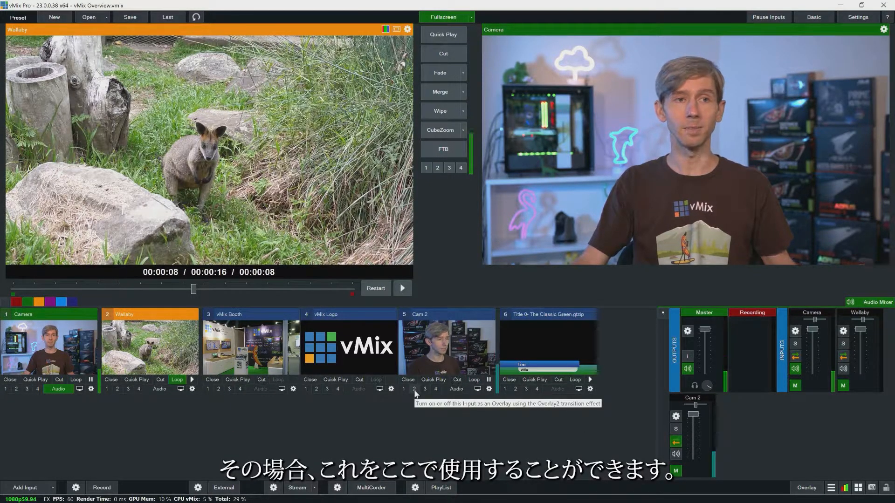
left_click(413, 389)
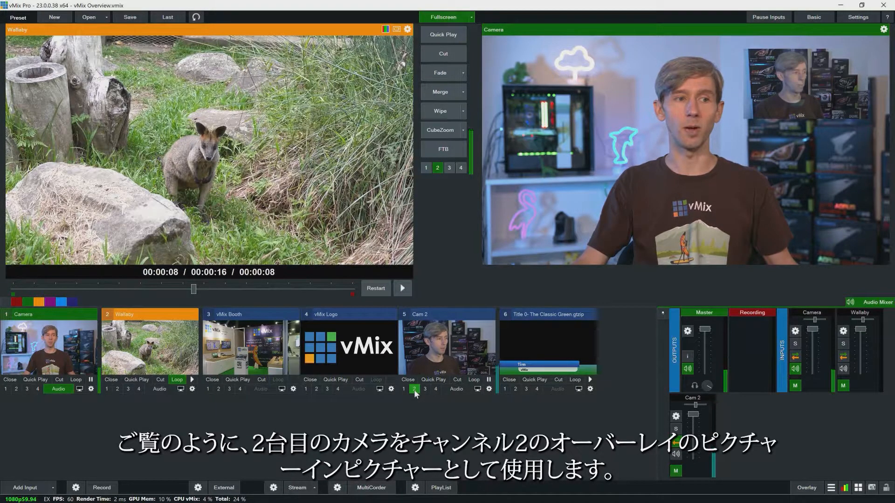
left_click(414, 389)
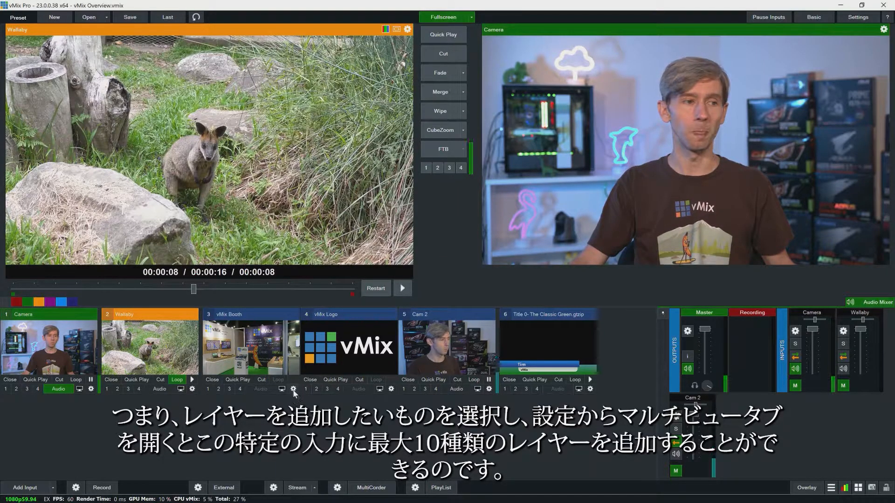
Step: In vMix Booth's Multi View, set layer 3 to the Classic Green title and layer 4 to vMix Logo
left_click(281, 388)
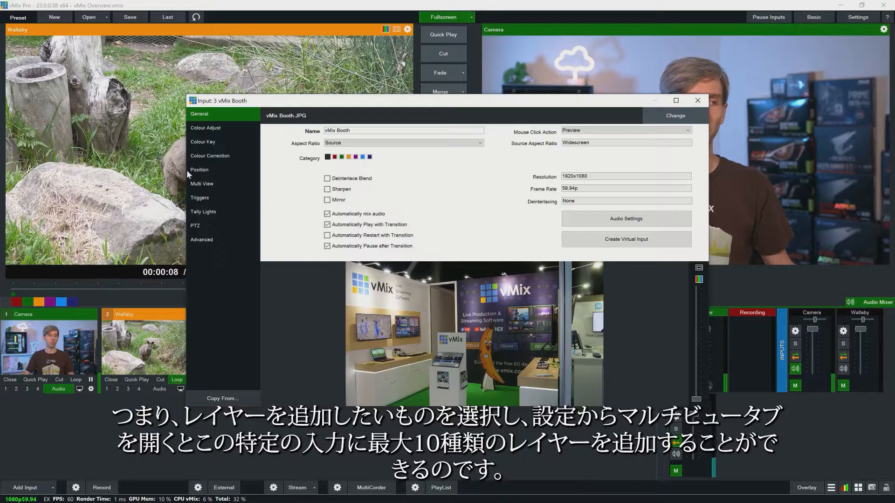
left_click(201, 184)
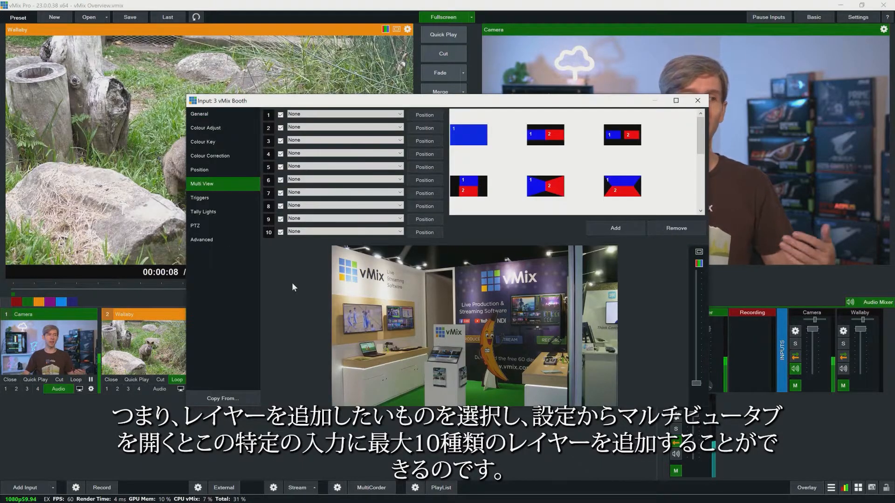
mouse_move(291, 333)
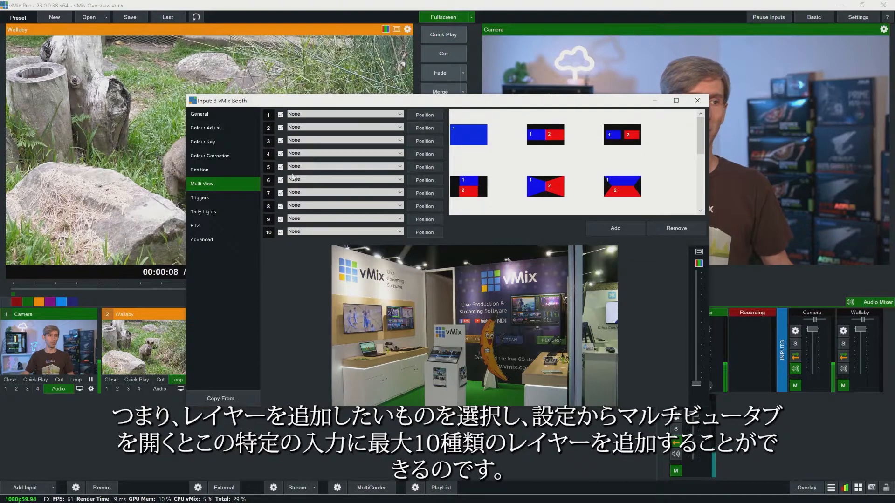
left_click(342, 140)
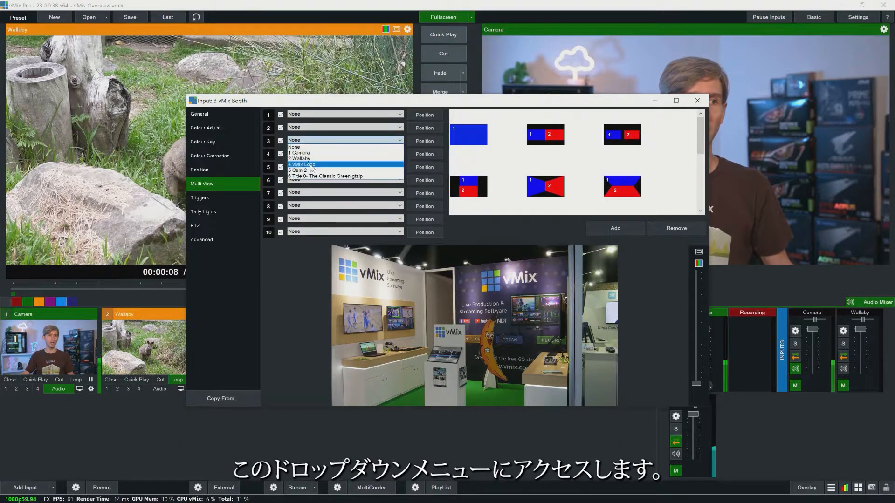
left_click(326, 176)
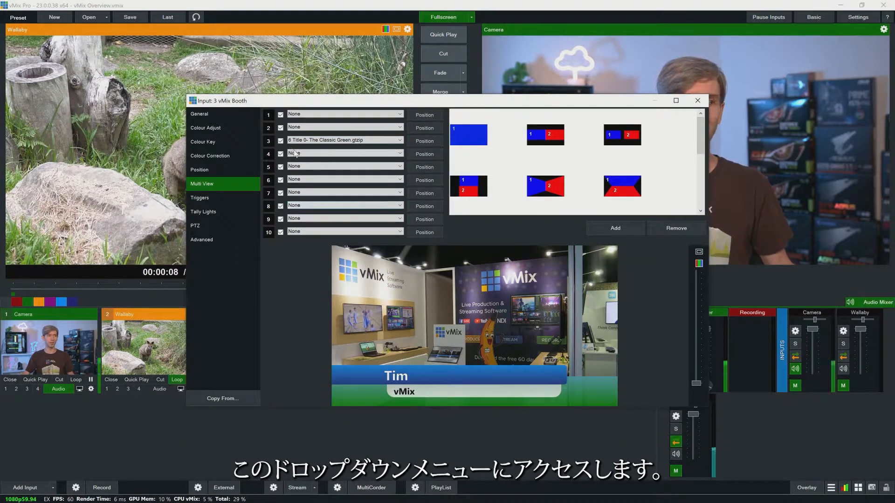
left_click(342, 154)
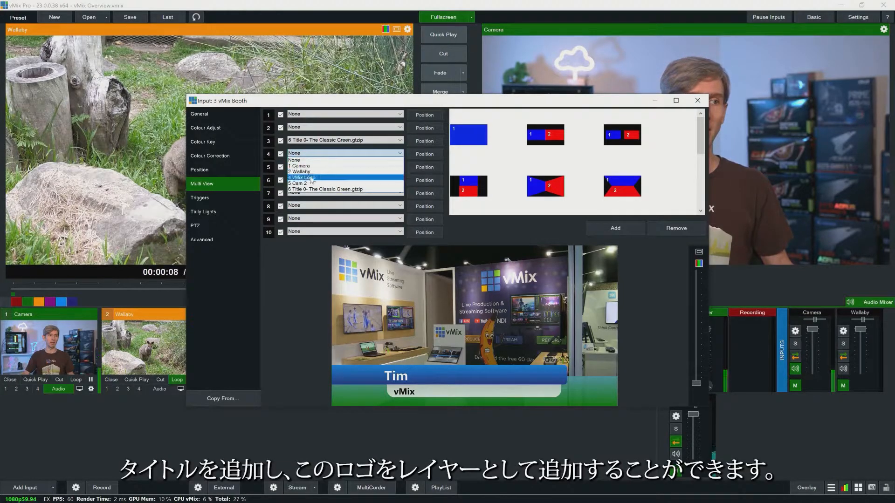
left_click(302, 178)
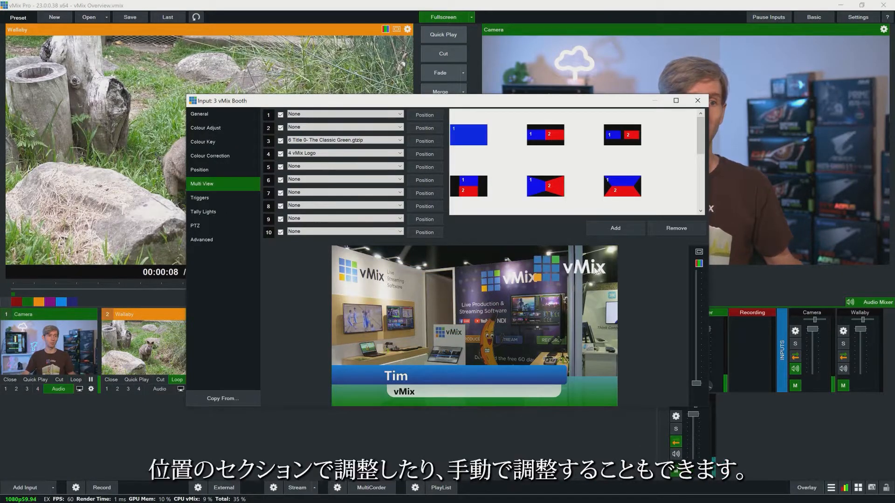
Step: Nudge the logo layer's Pan X slightly right and close the input settings
left_click(199, 170)
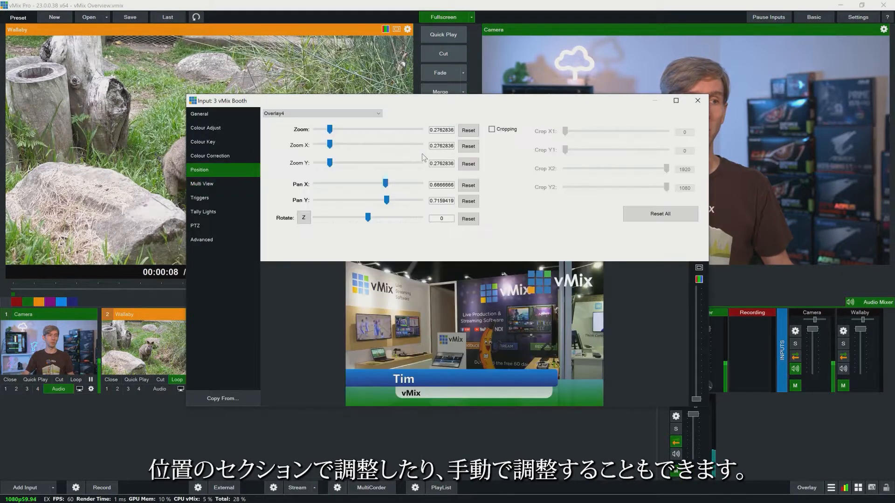
left_click_drag(385, 184, 381, 184)
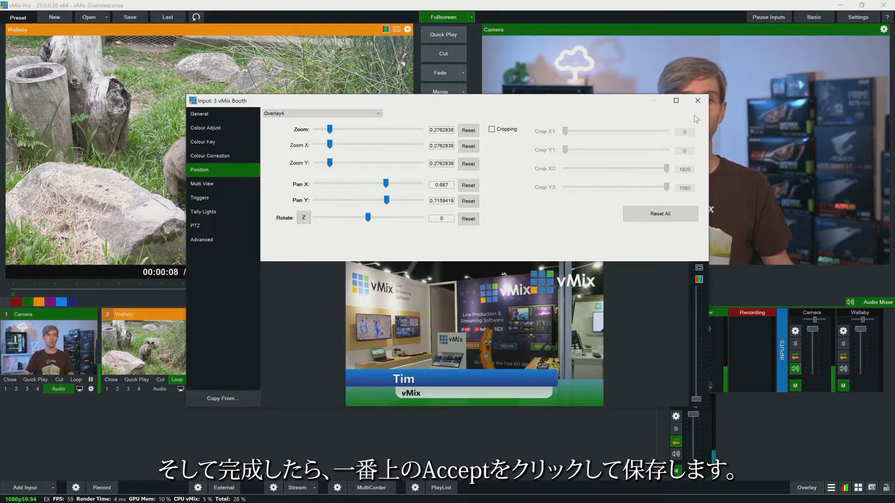
left_click(697, 101)
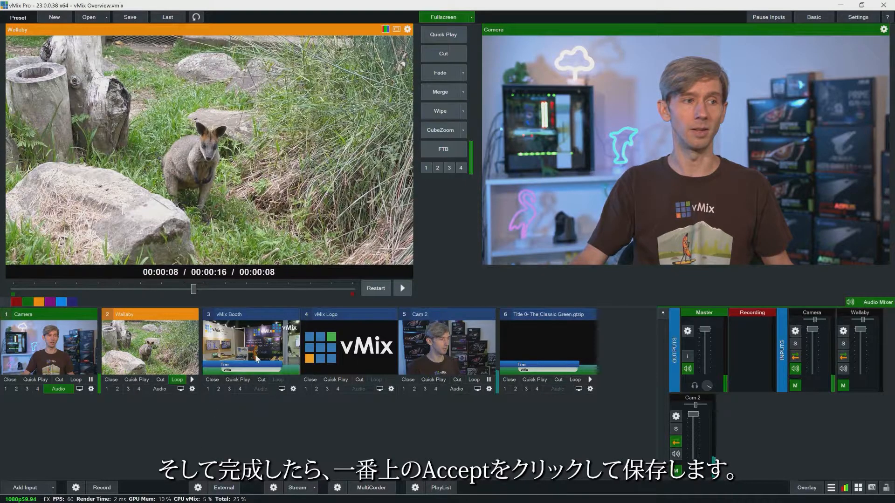
left_click(250, 342)
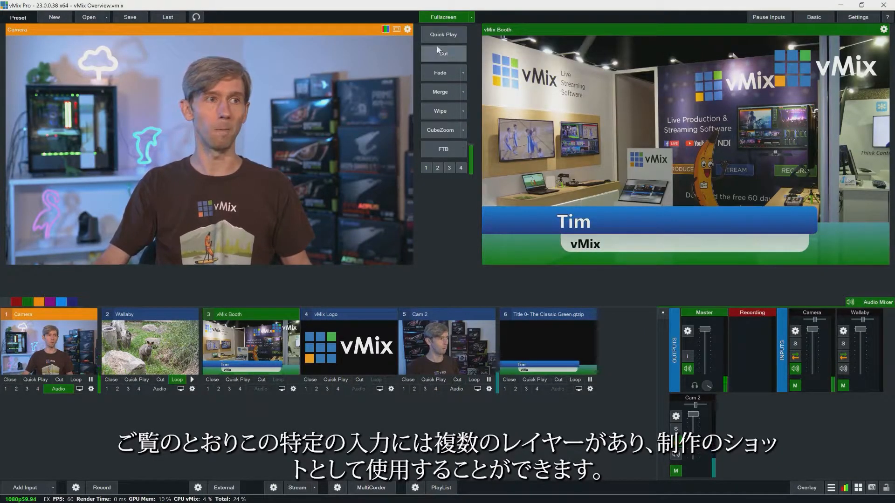
Step: Cut Camera to live output and add a Transparent Colour input
left_click(443, 53)
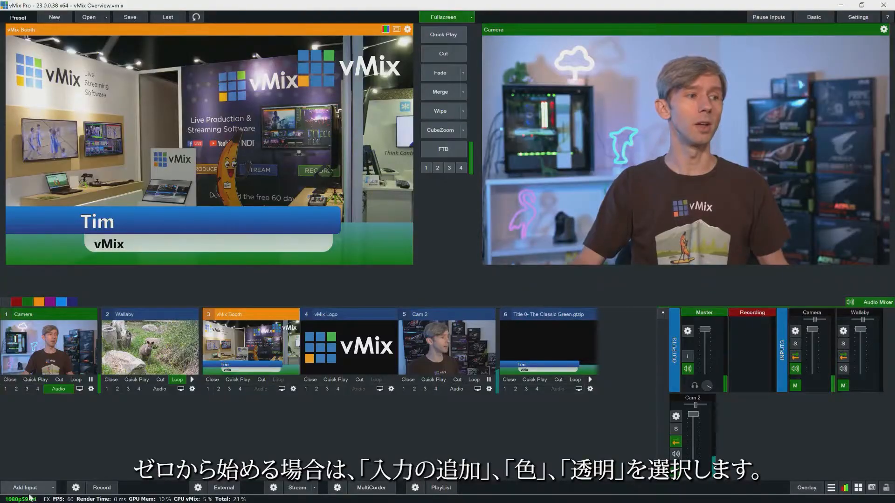
left_click(24, 487)
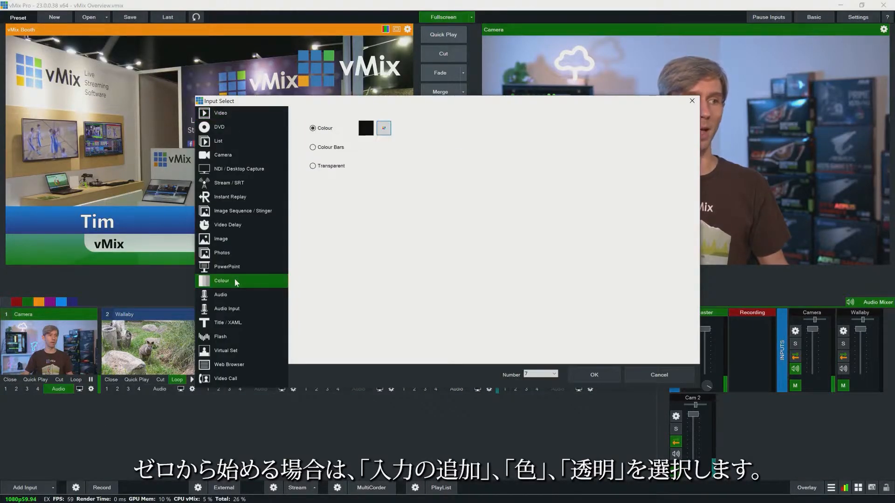
left_click(313, 166)
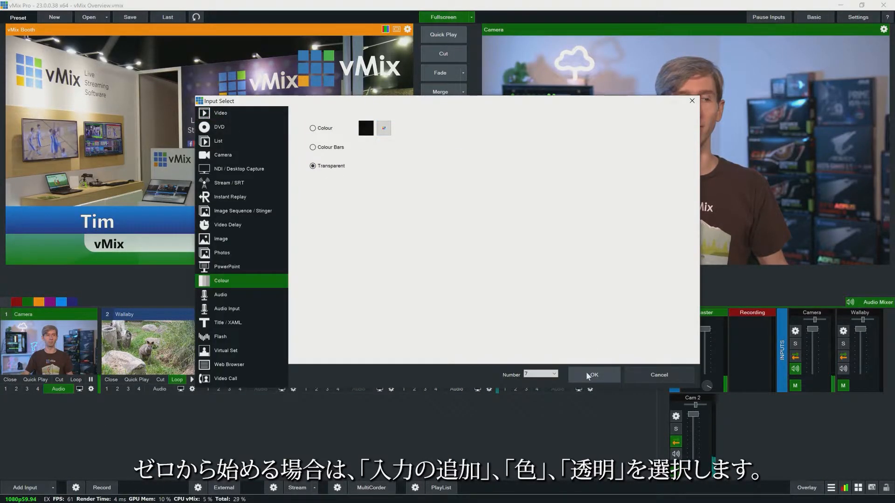
left_click(593, 375)
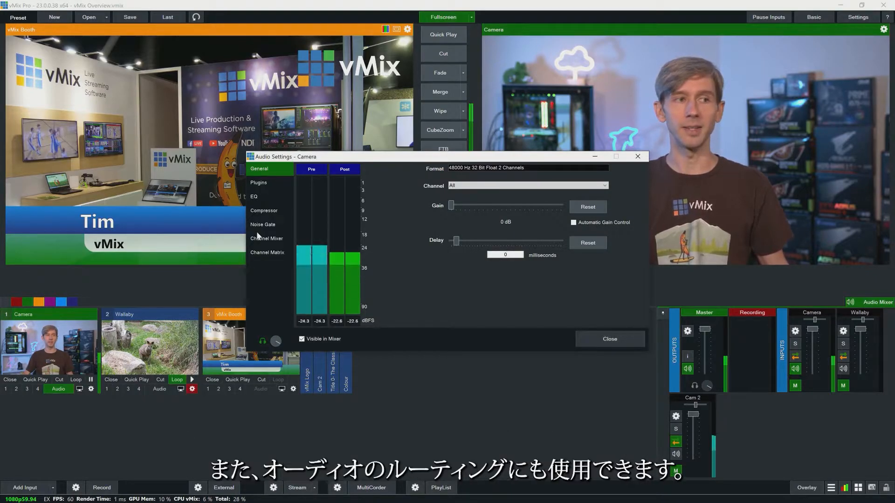
mouse_move(638, 157)
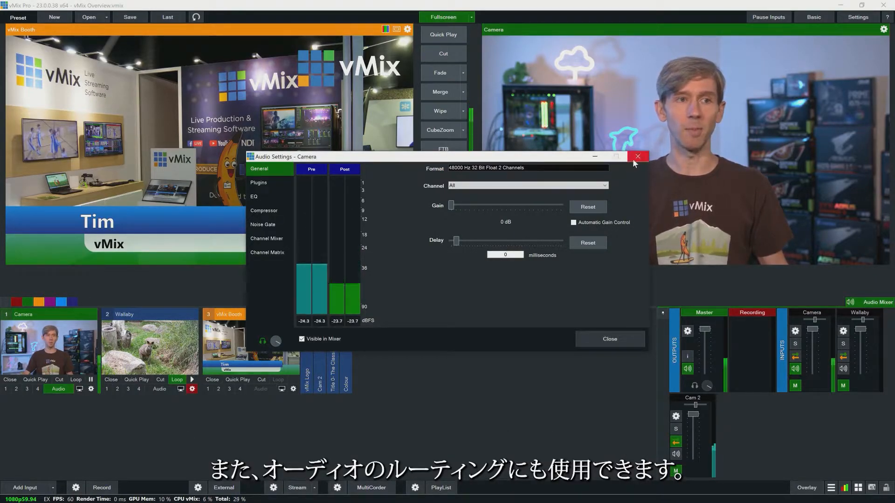
left_click(638, 157)
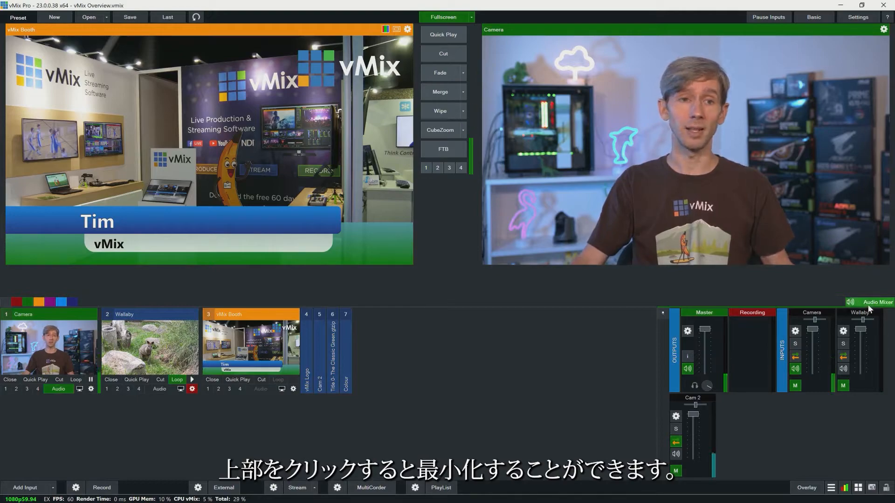
left_click(879, 302)
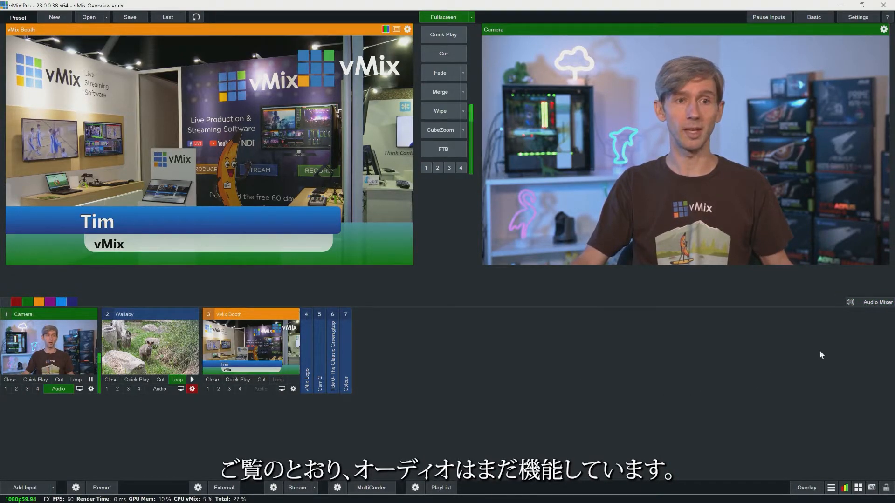
left_click(878, 302)
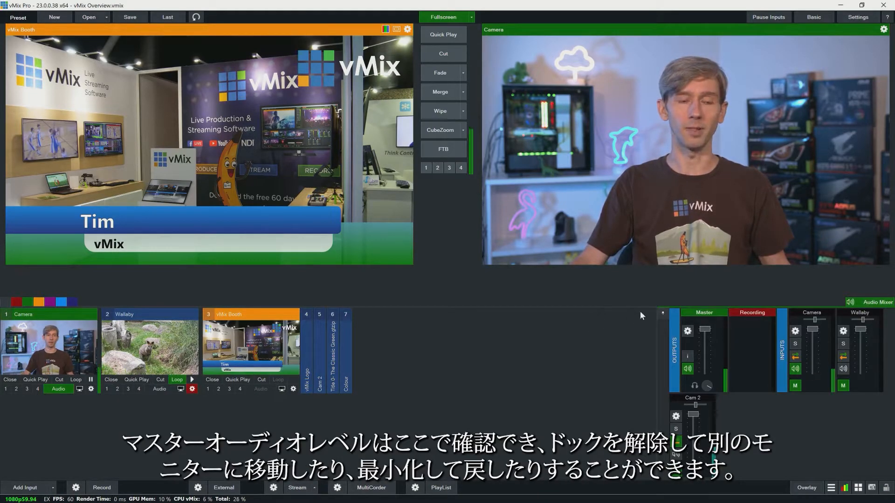
left_click(878, 303)
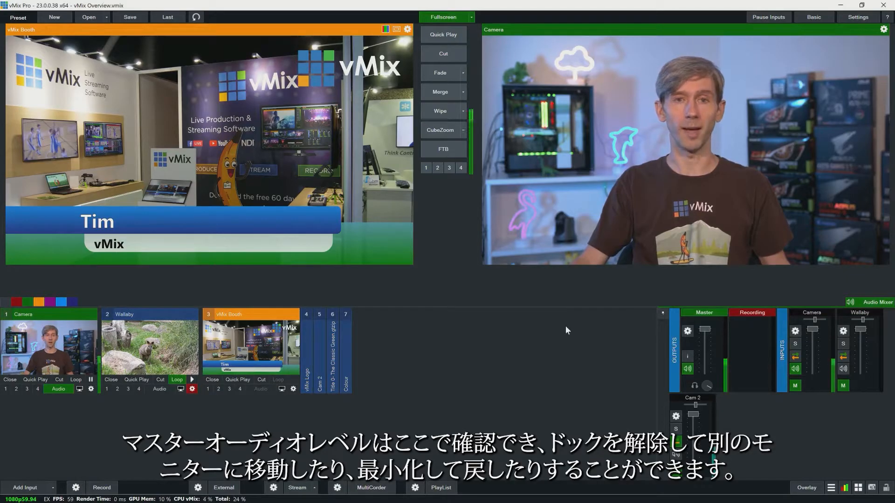
left_click(101, 487)
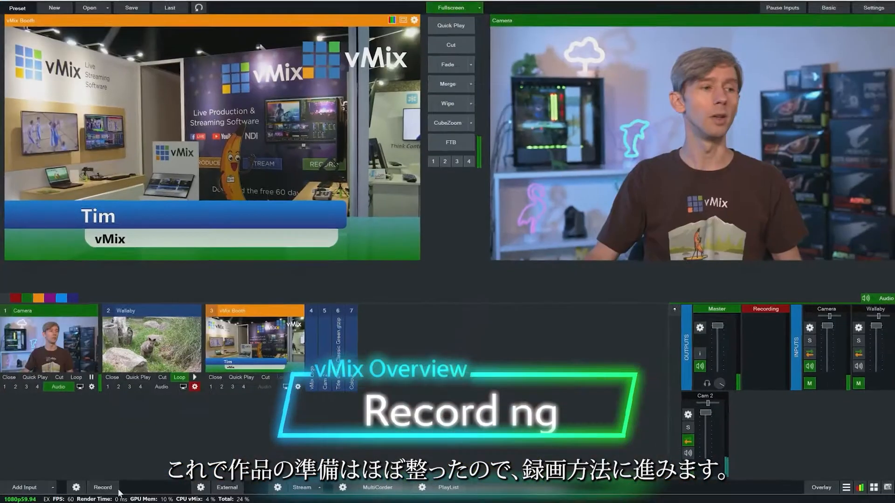
Step: Confirm the recording setup as MP4 at 1920x1080
left_click(76, 488)
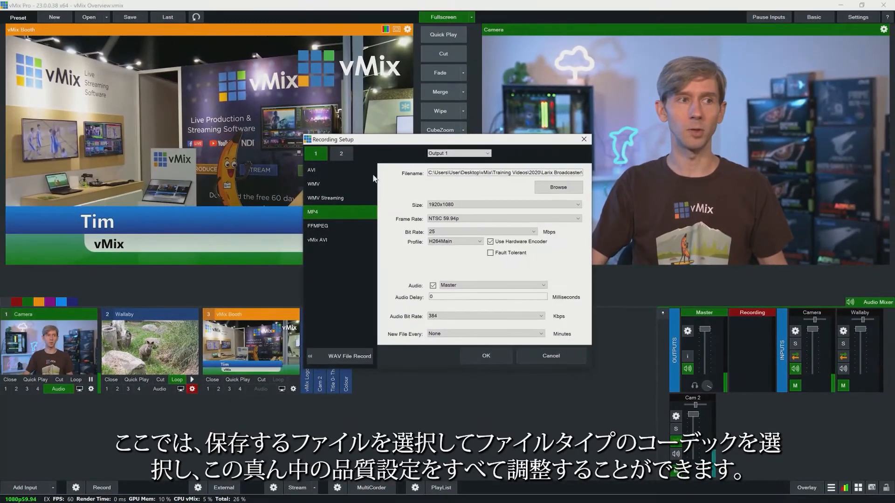
mouse_move(333, 256)
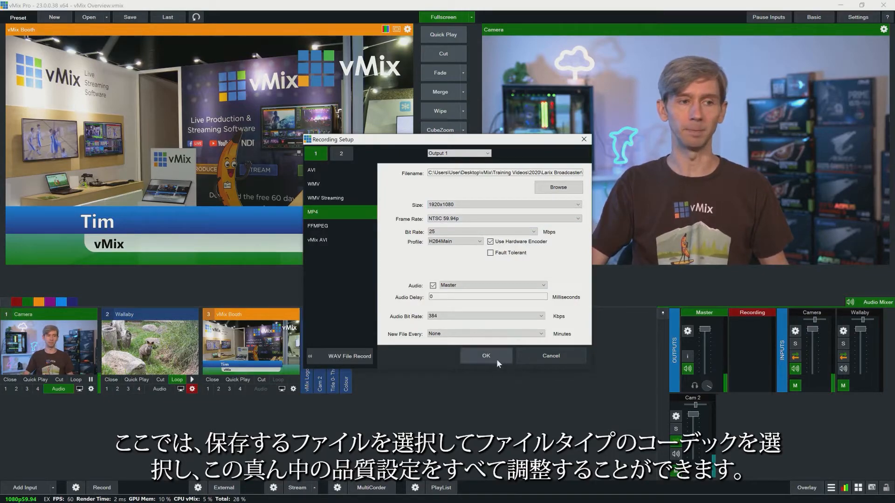
left_click(485, 355)
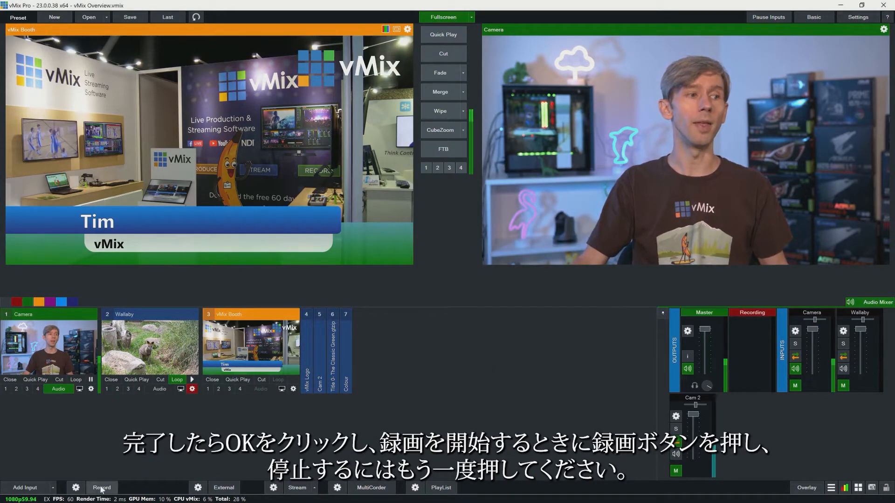
Step: Start a brief recording of the output and stop it, confirming Yes
left_click(102, 488)
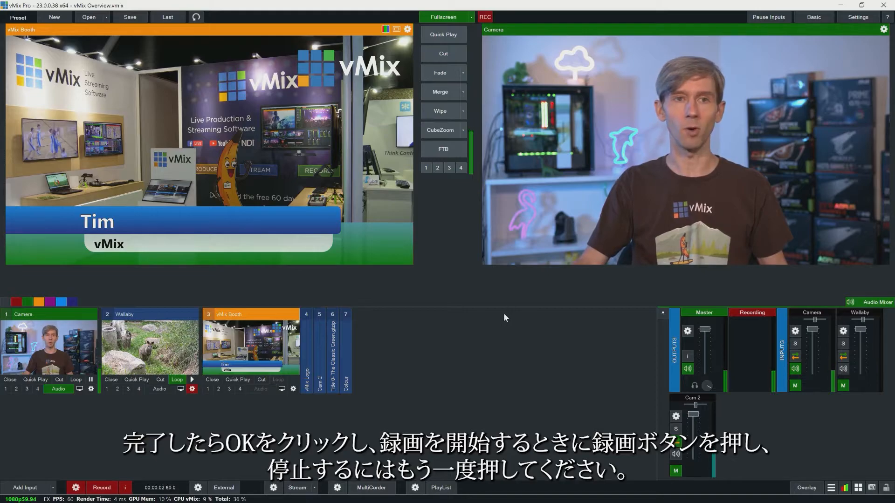
left_click(101, 488)
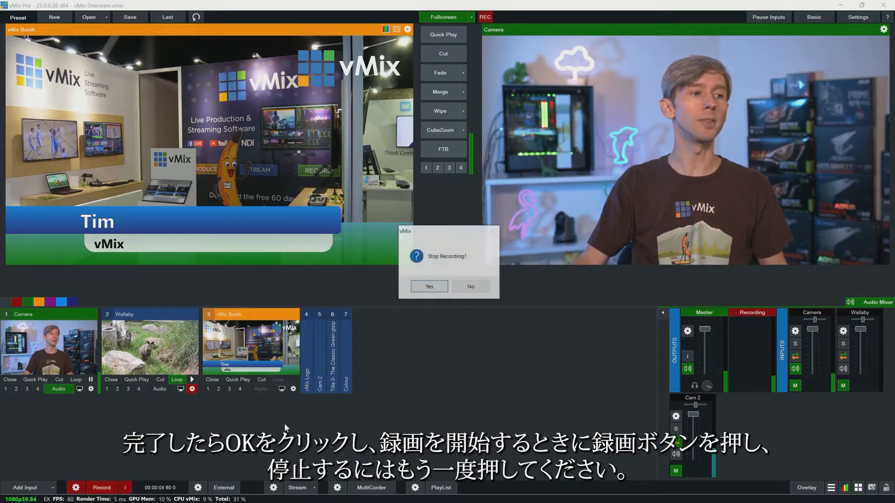
left_click(429, 287)
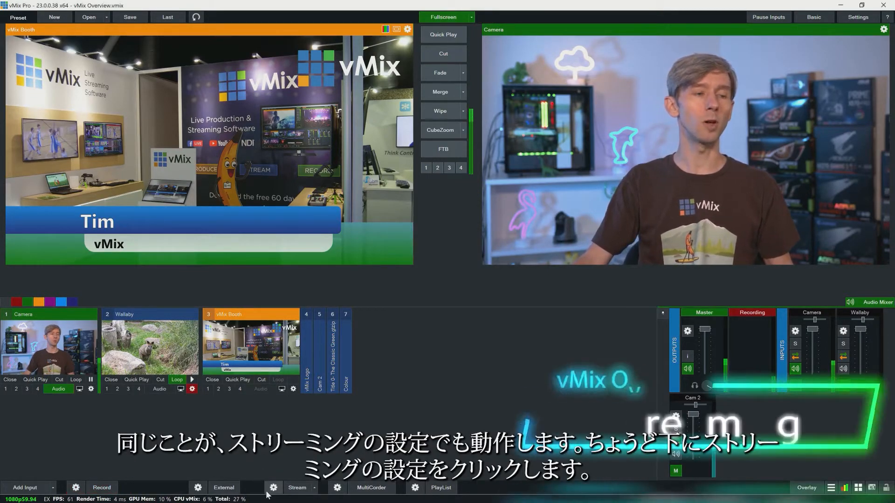
left_click(273, 488)
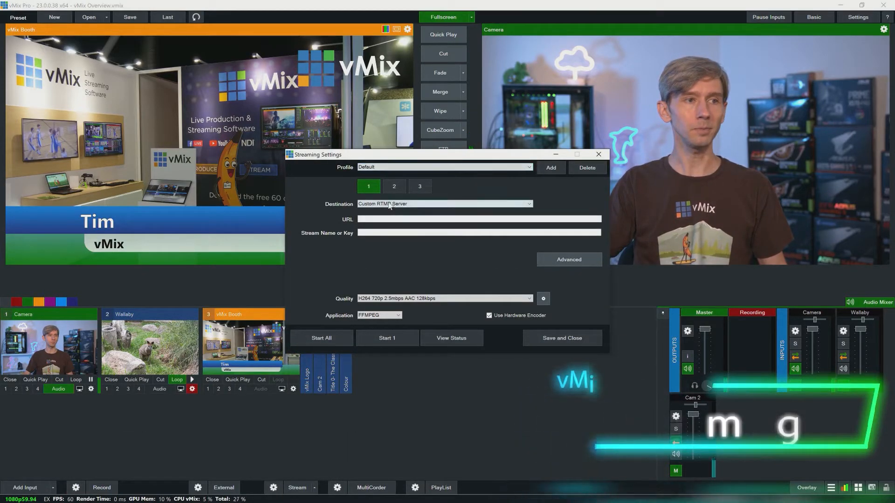
left_click(444, 204)
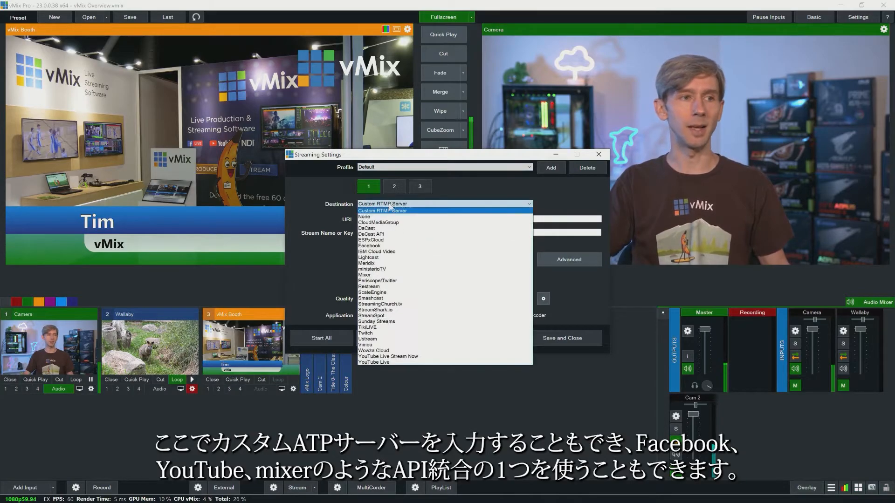
mouse_move(364, 275)
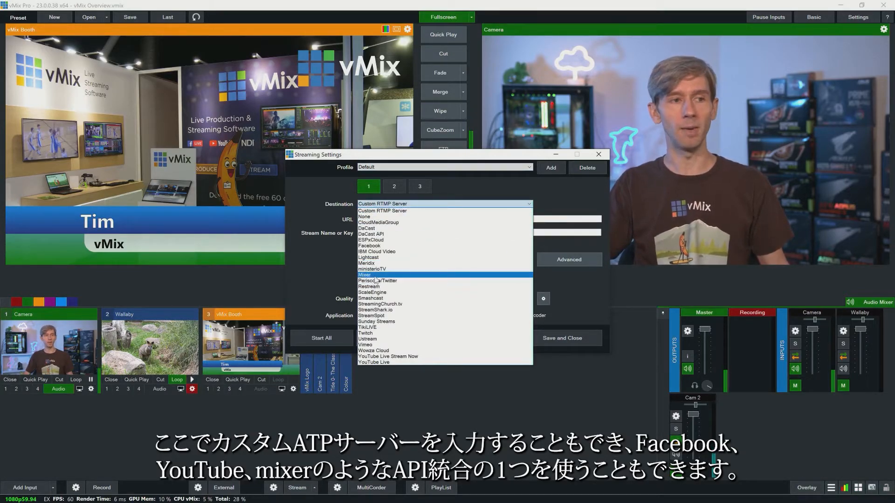
mouse_move(366, 263)
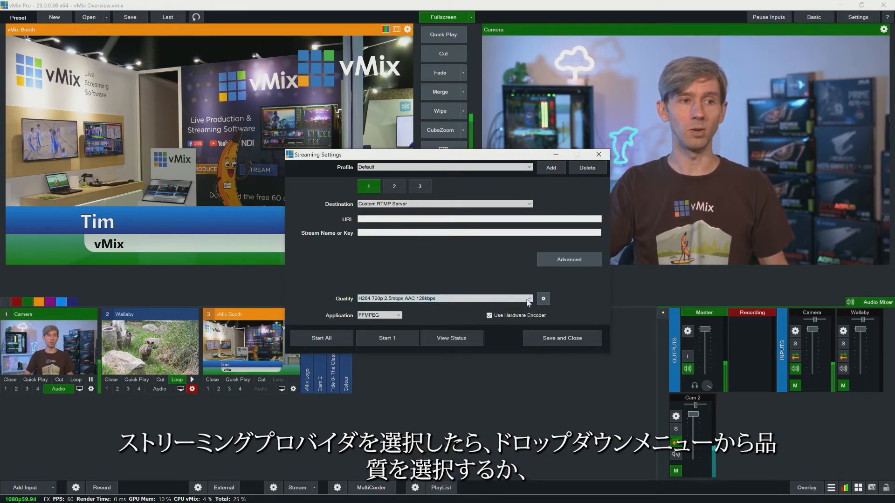
left_click(543, 298)
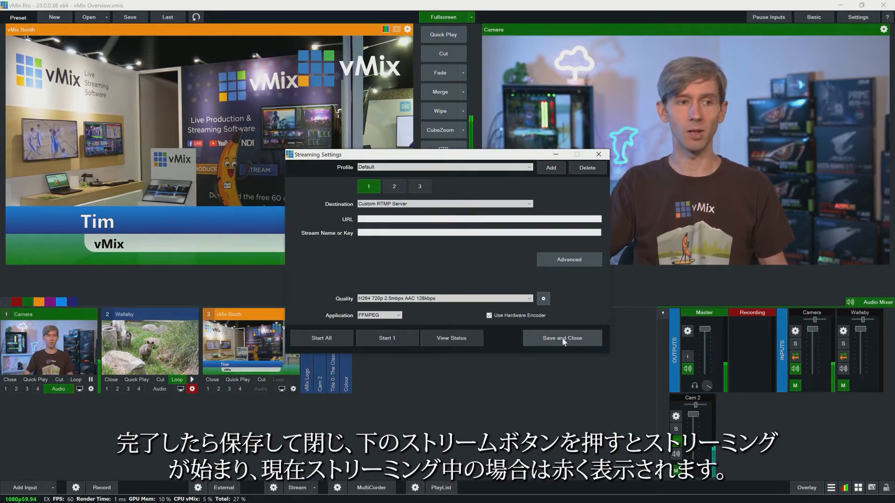
left_click(562, 338)
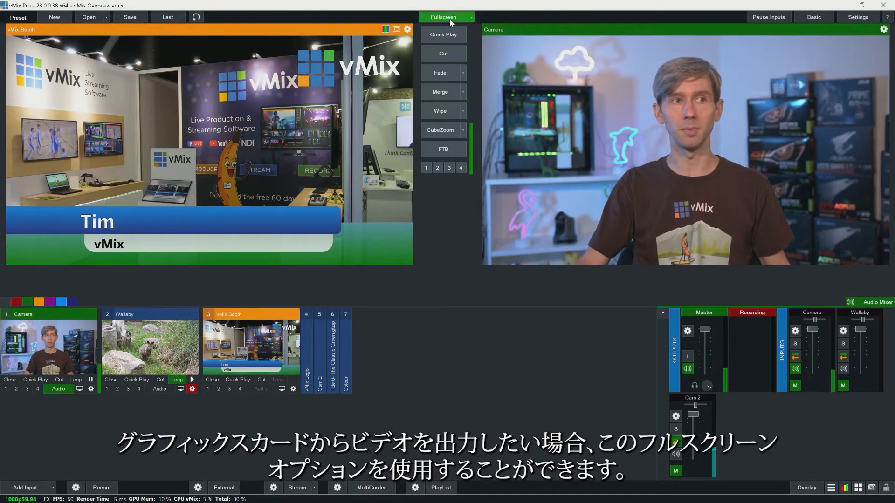
Step: Show the Fullscreen source menu for Display 1 (Output, Preview, MultiView, inputs)
left_click(470, 17)
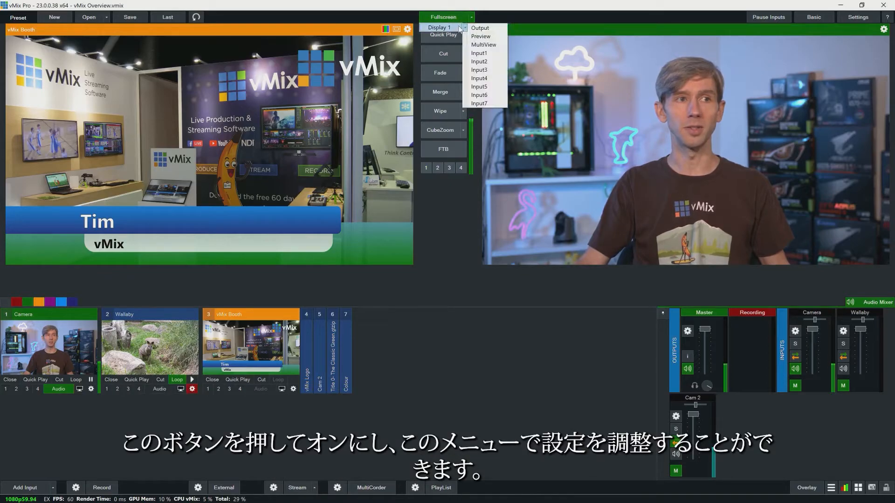
mouse_move(481, 36)
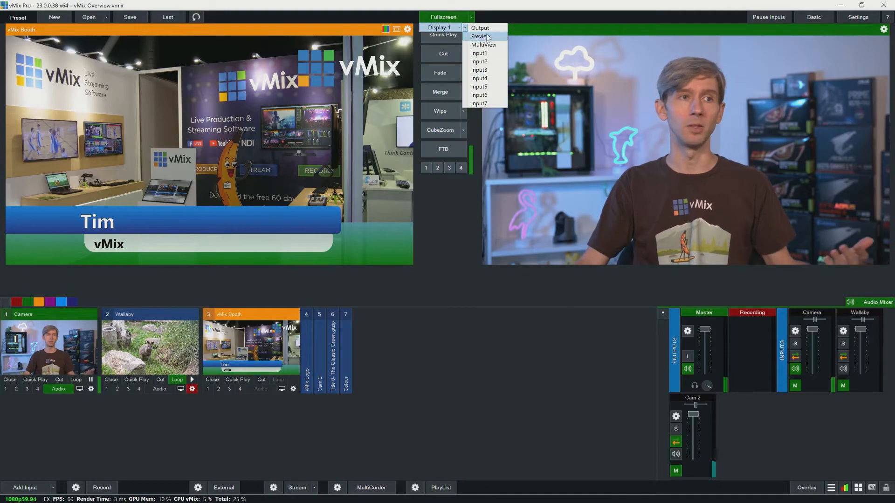
mouse_move(484, 45)
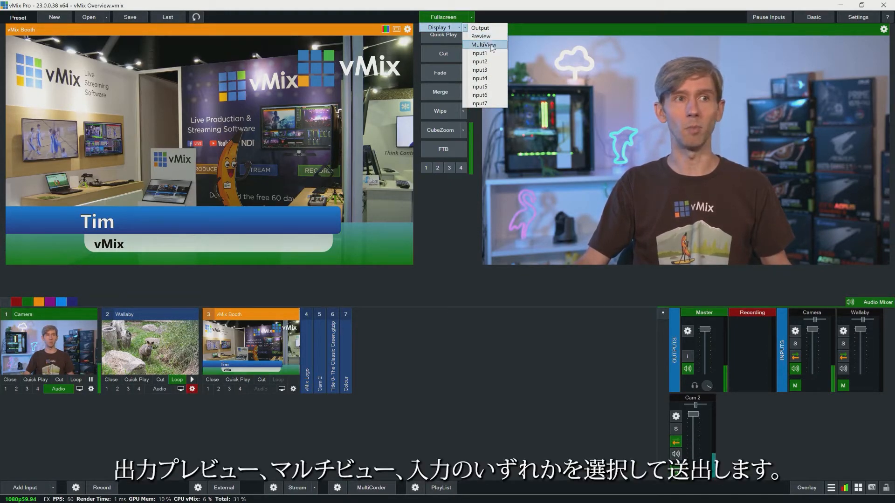